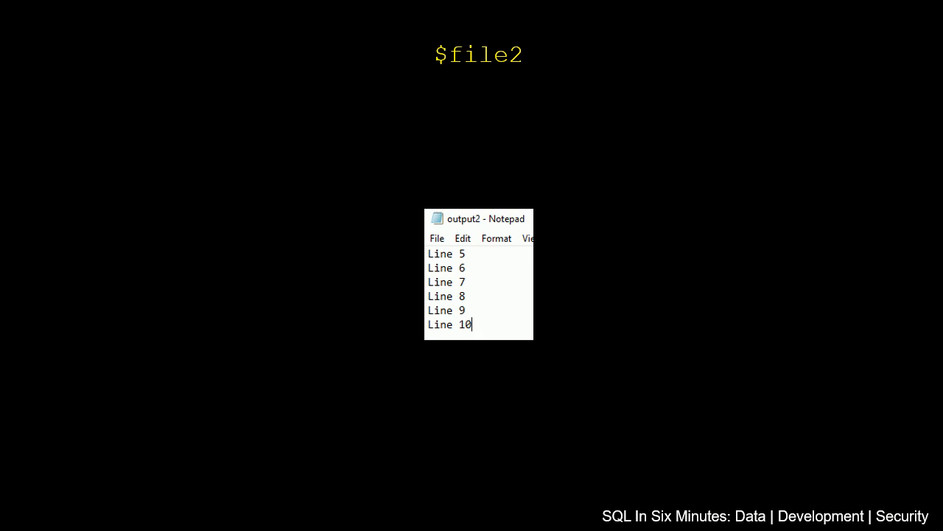
mouse_move(310, 456)
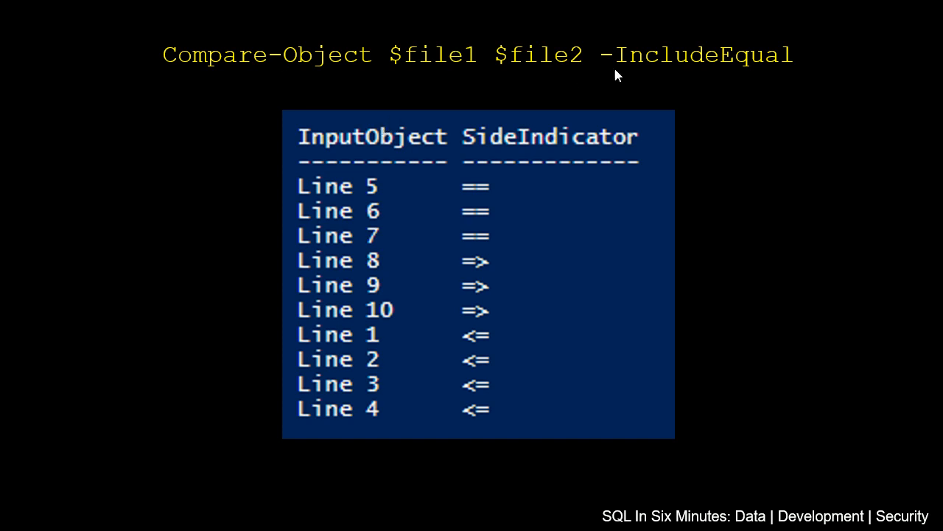
mouse_move(640, 115)
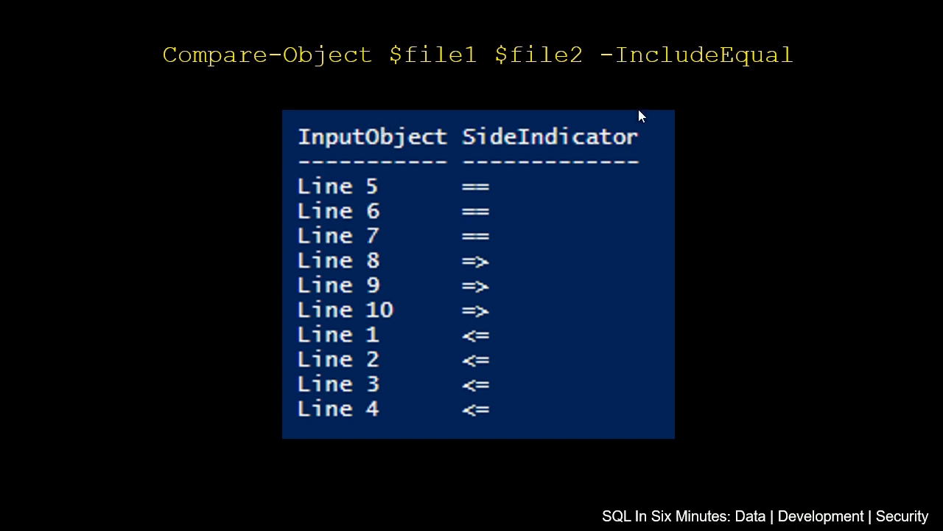
mouse_move(481, 194)
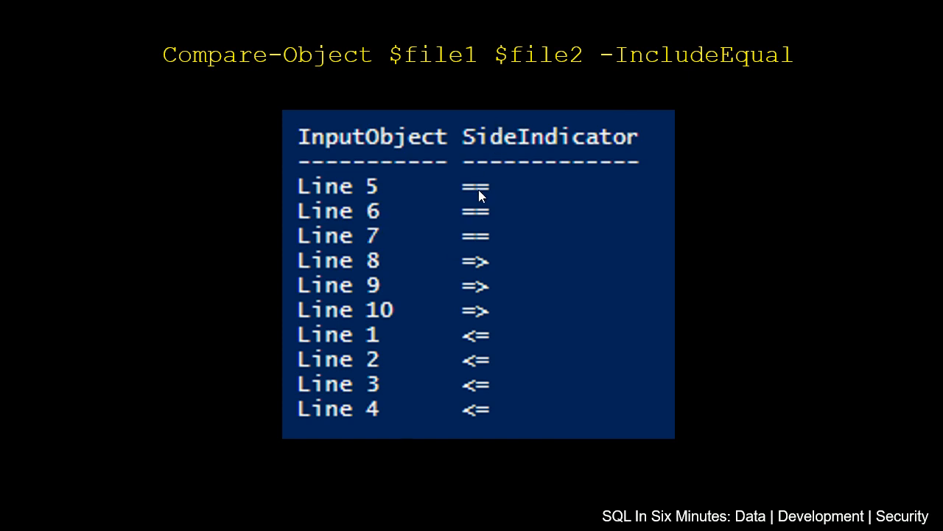
mouse_move(466, 180)
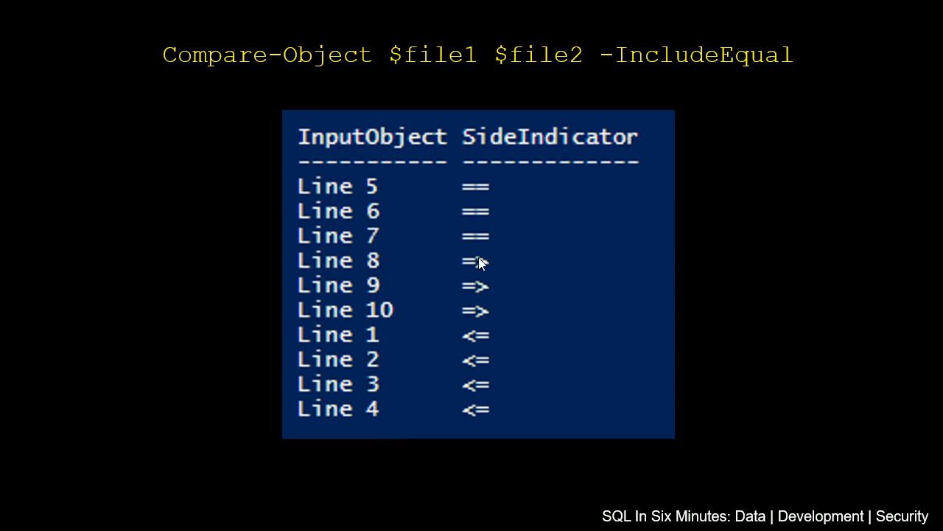
mouse_move(534, 294)
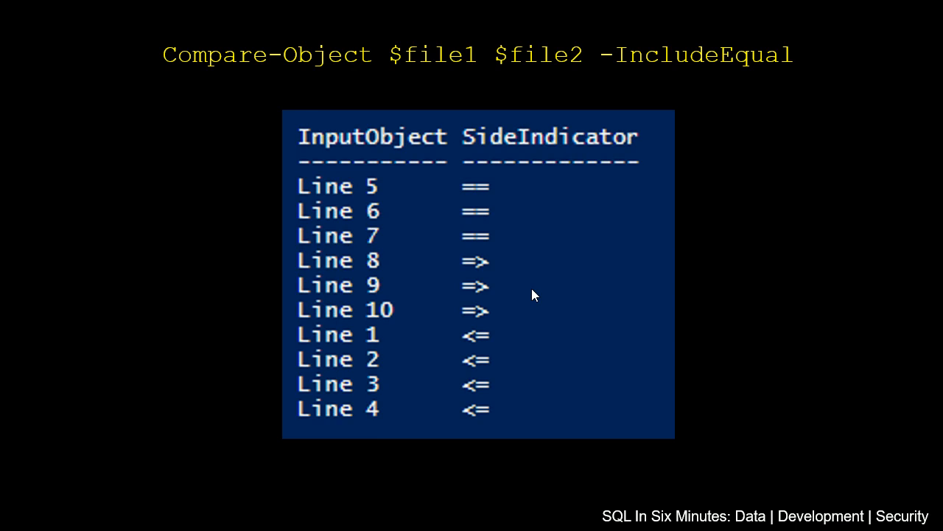
mouse_move(321, 390)
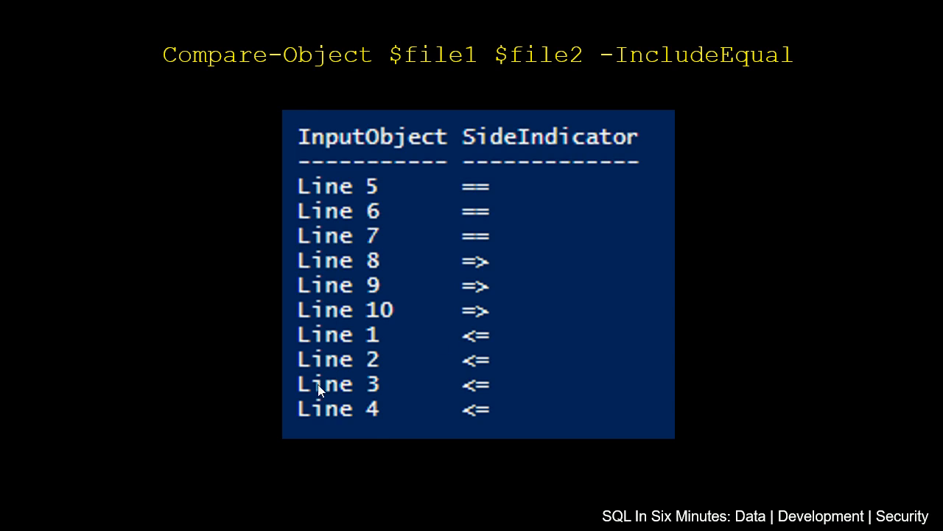